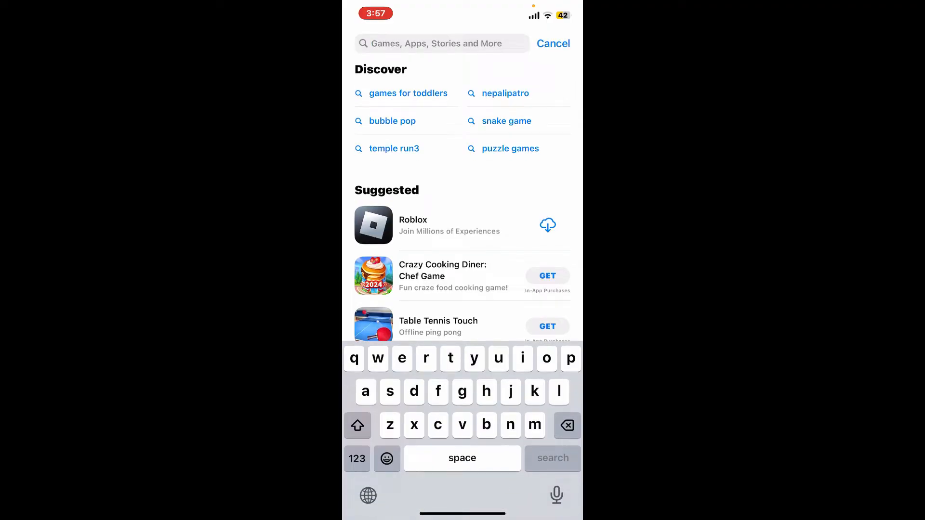
Step: Search 'tabby' and open the Tabby | Shop now. Pay later. app page
text(tabby)
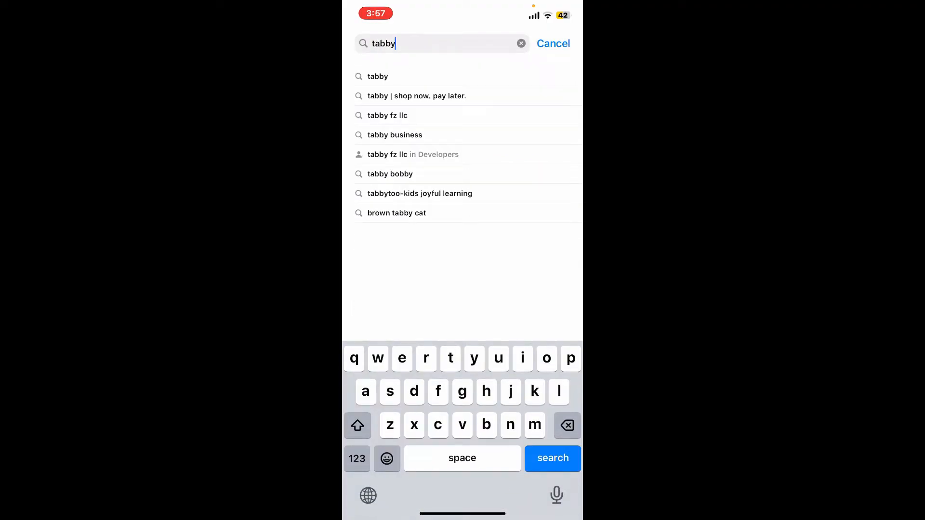
click(416, 95)
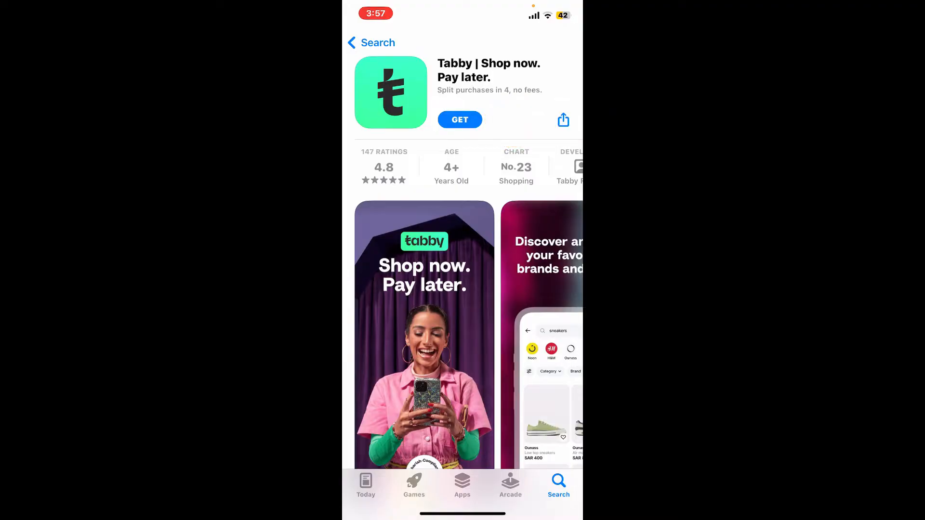
Step: Start downloading Tabby via GET and confirm the install
click(459, 120)
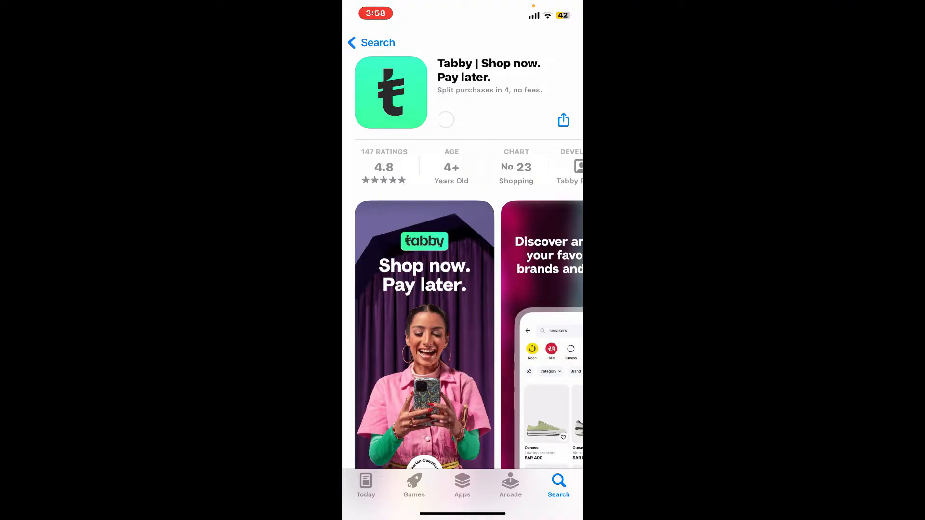
click(446, 120)
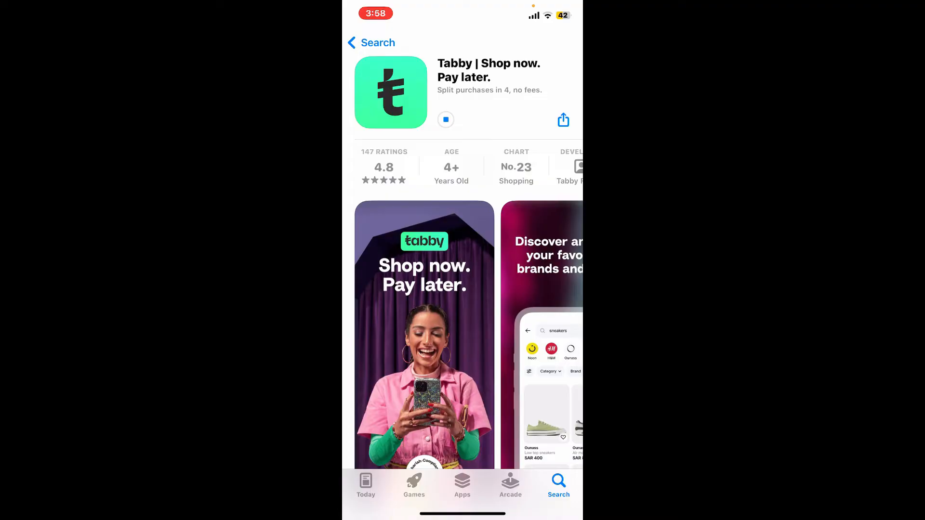